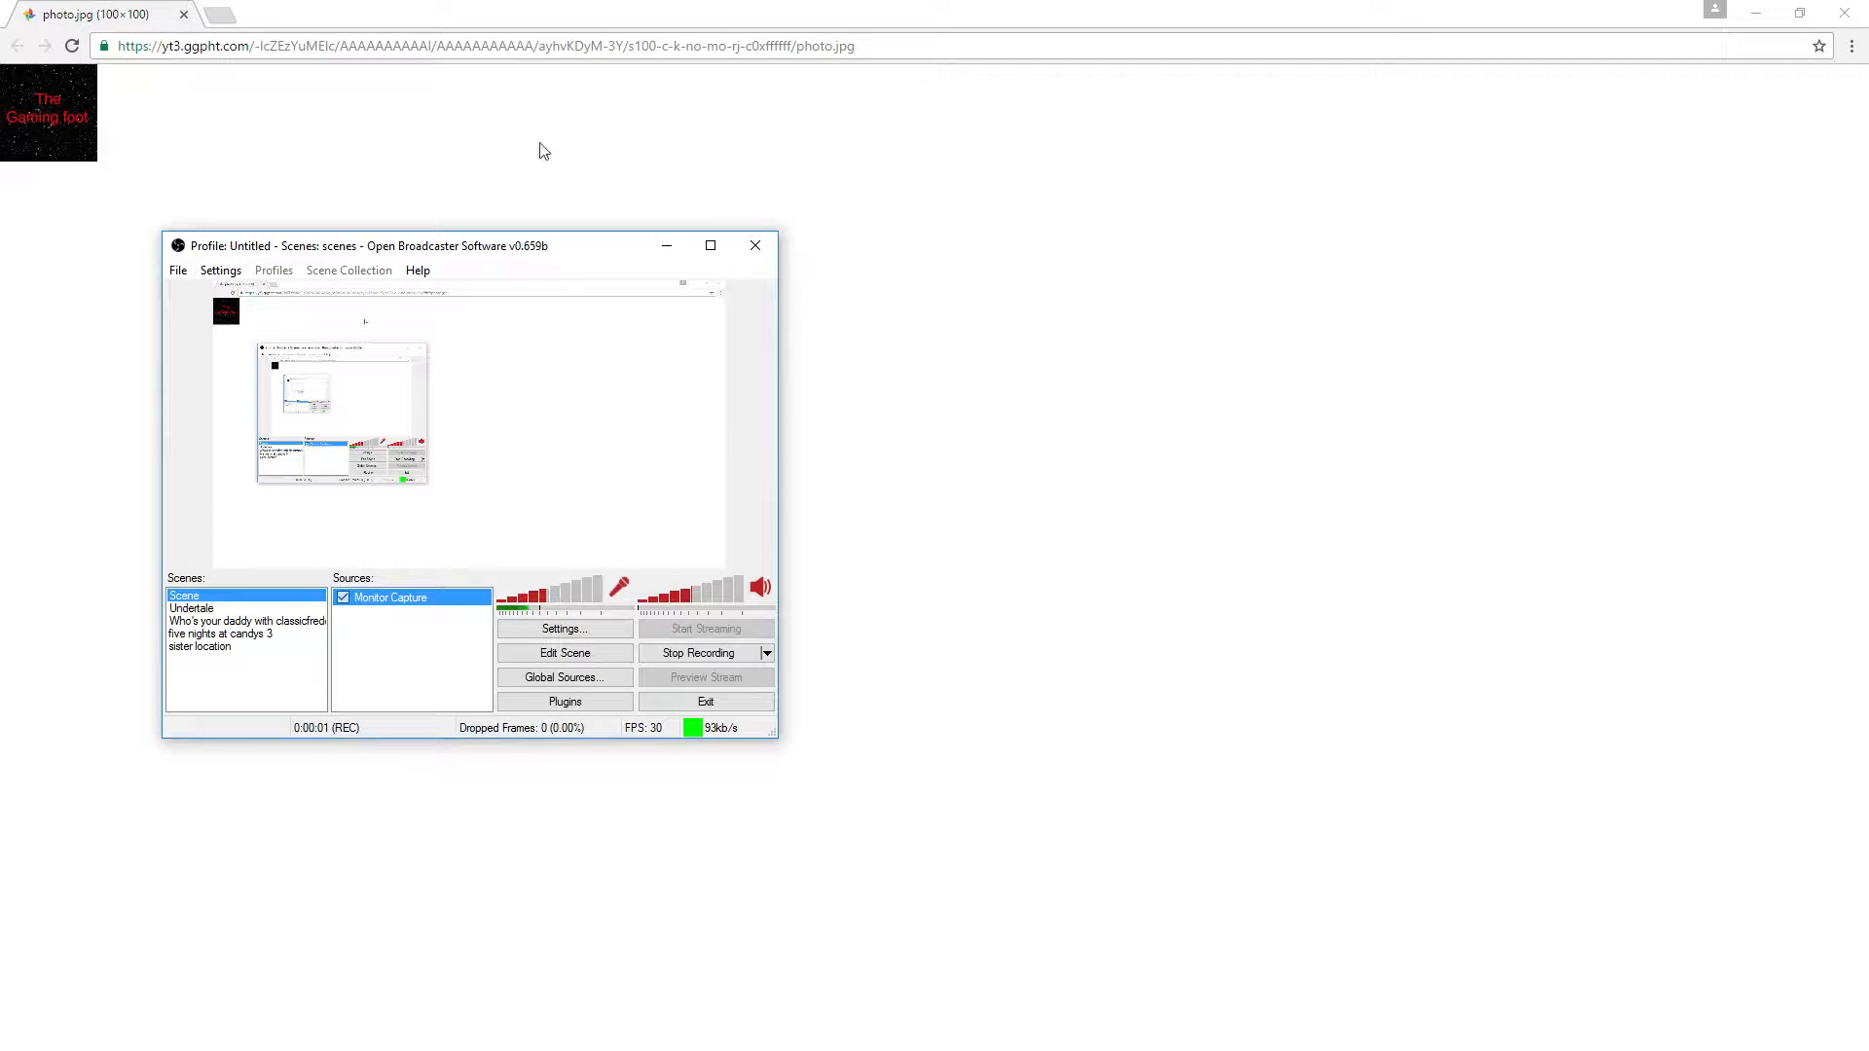
mouse_move(617, 354)
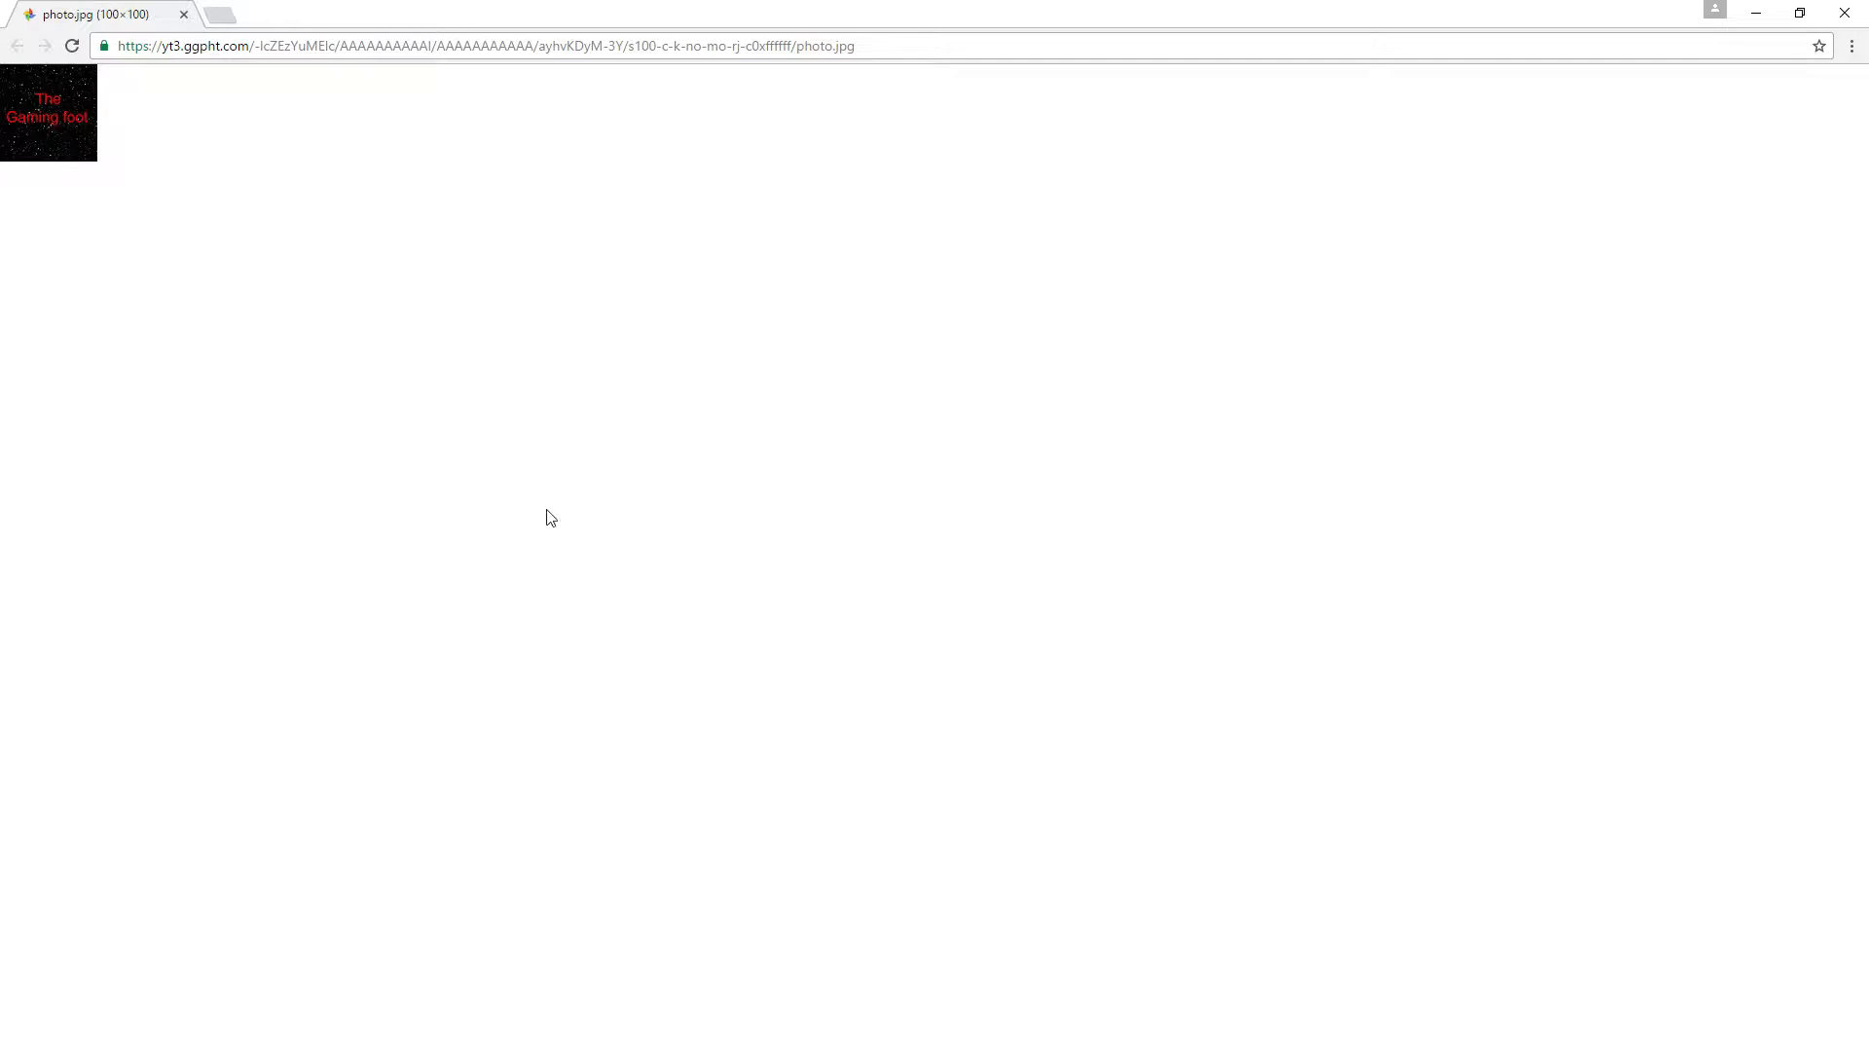
mouse_move(677, 1005)
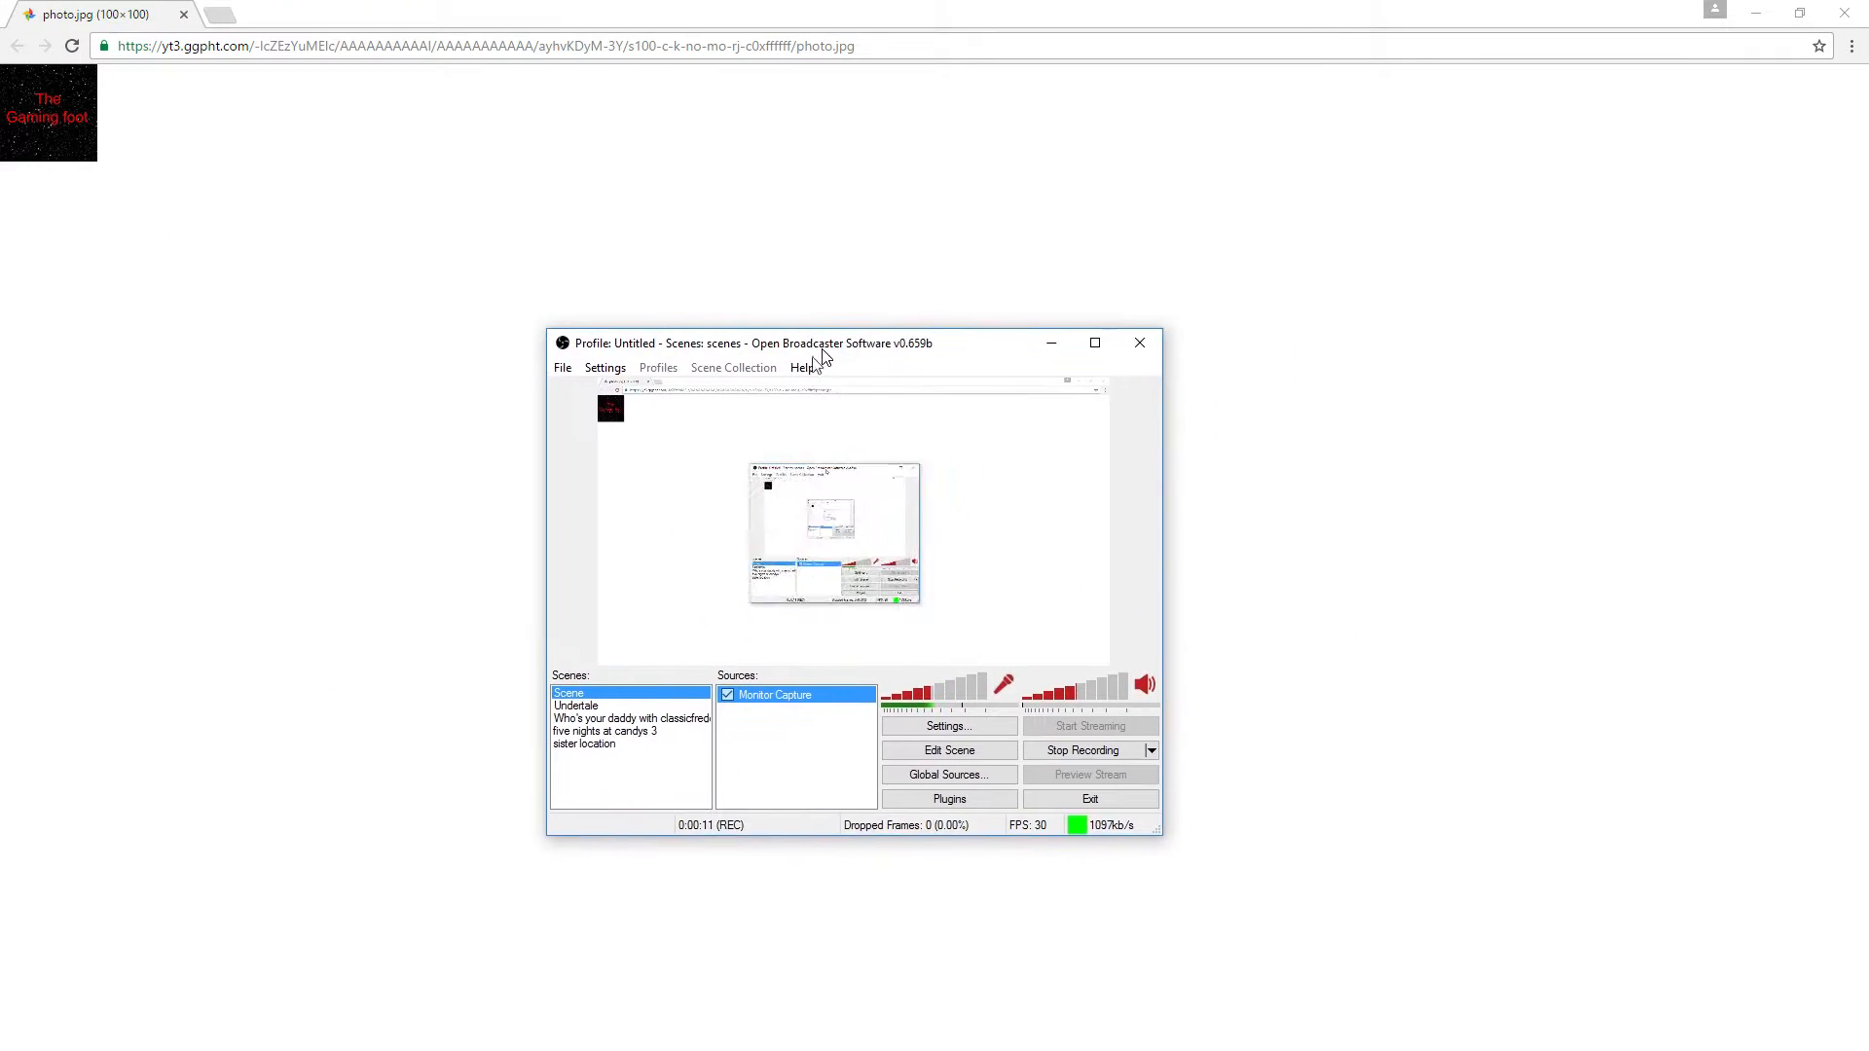
Step: Drag the recording OBS window by its title bar down and to the left over the browser
left_click_drag(819, 343, 668, 335)
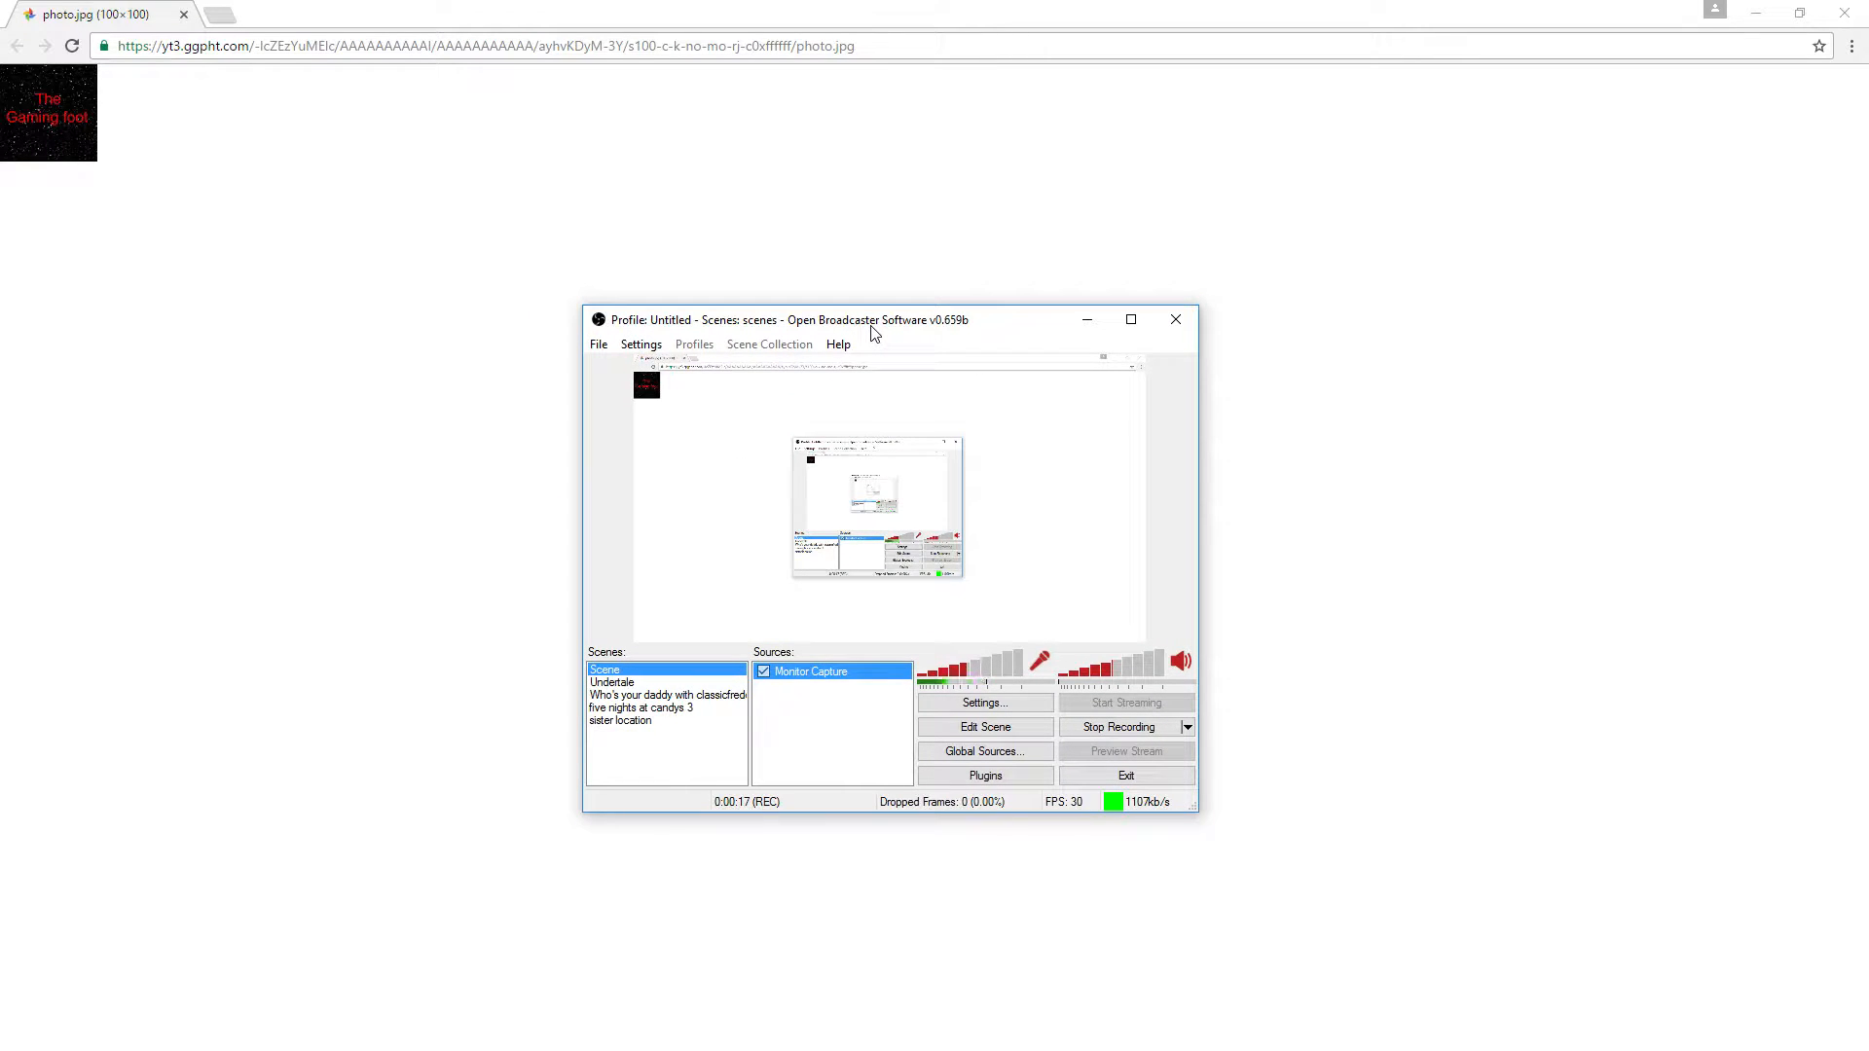
mouse_move(841, 330)
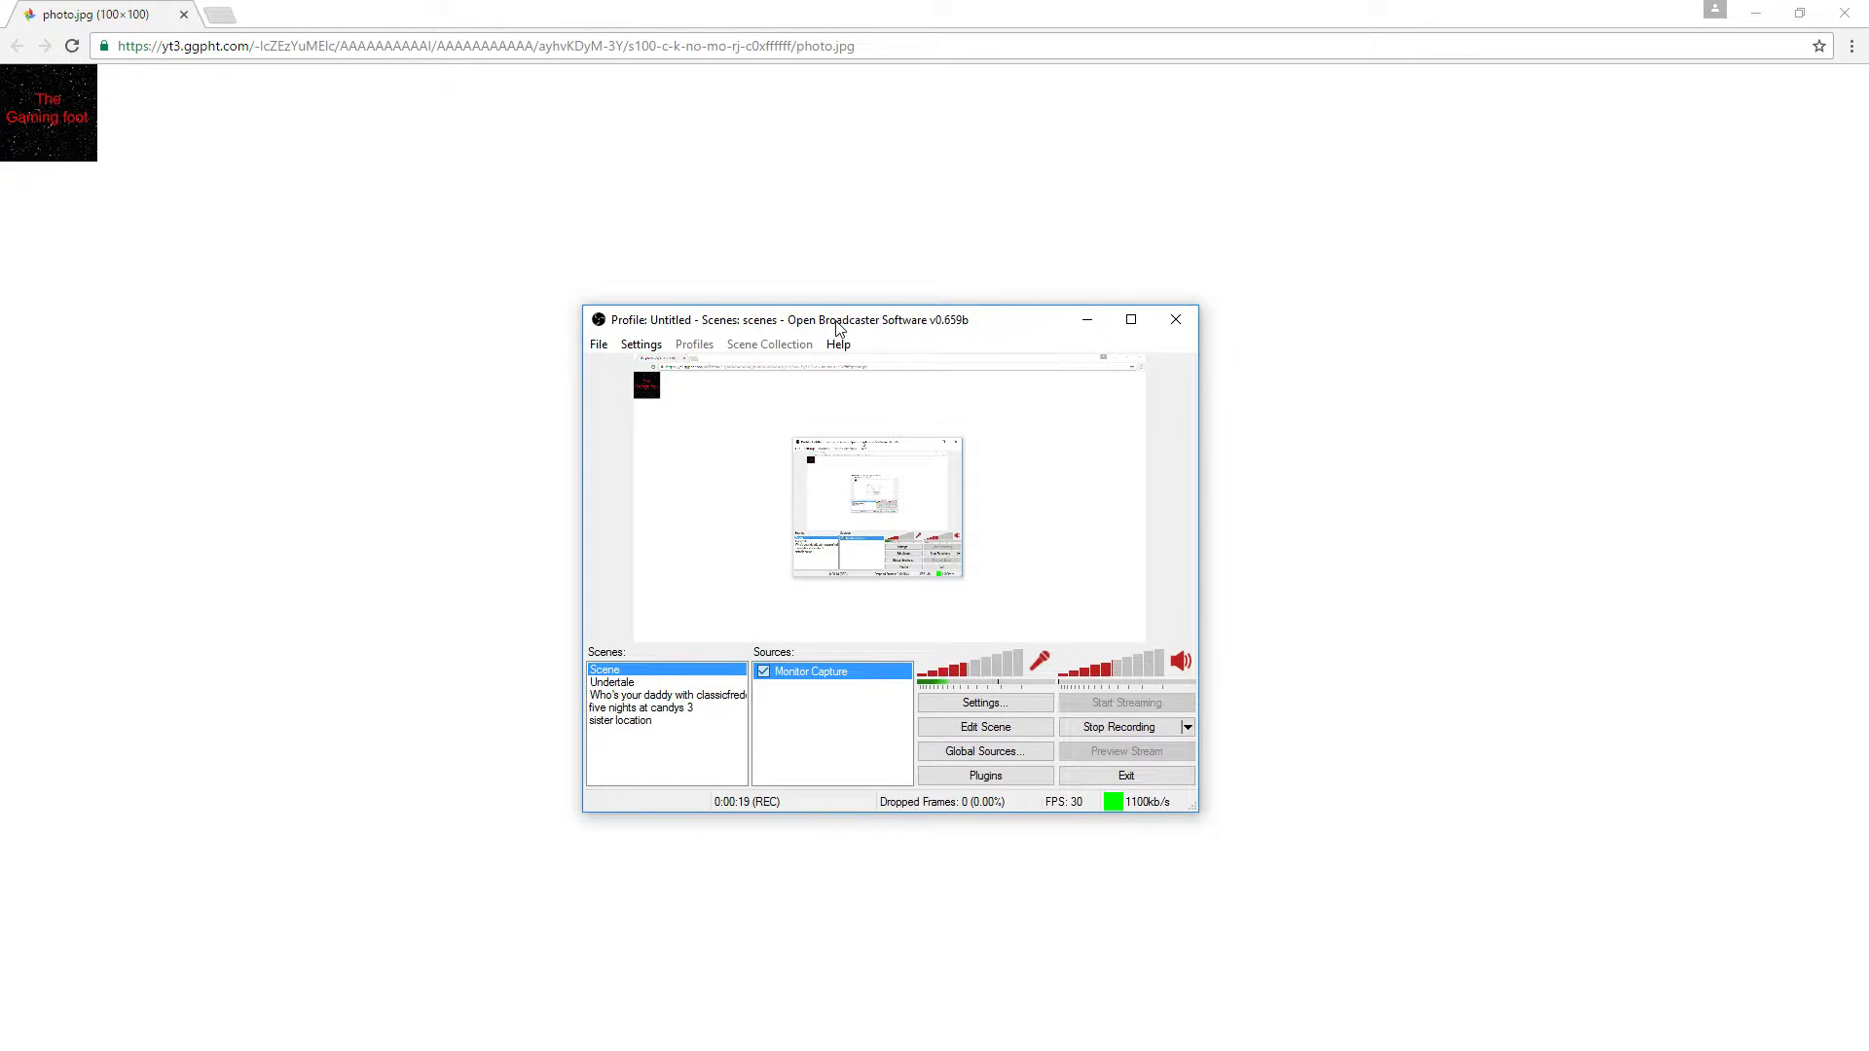
mouse_move(699, 434)
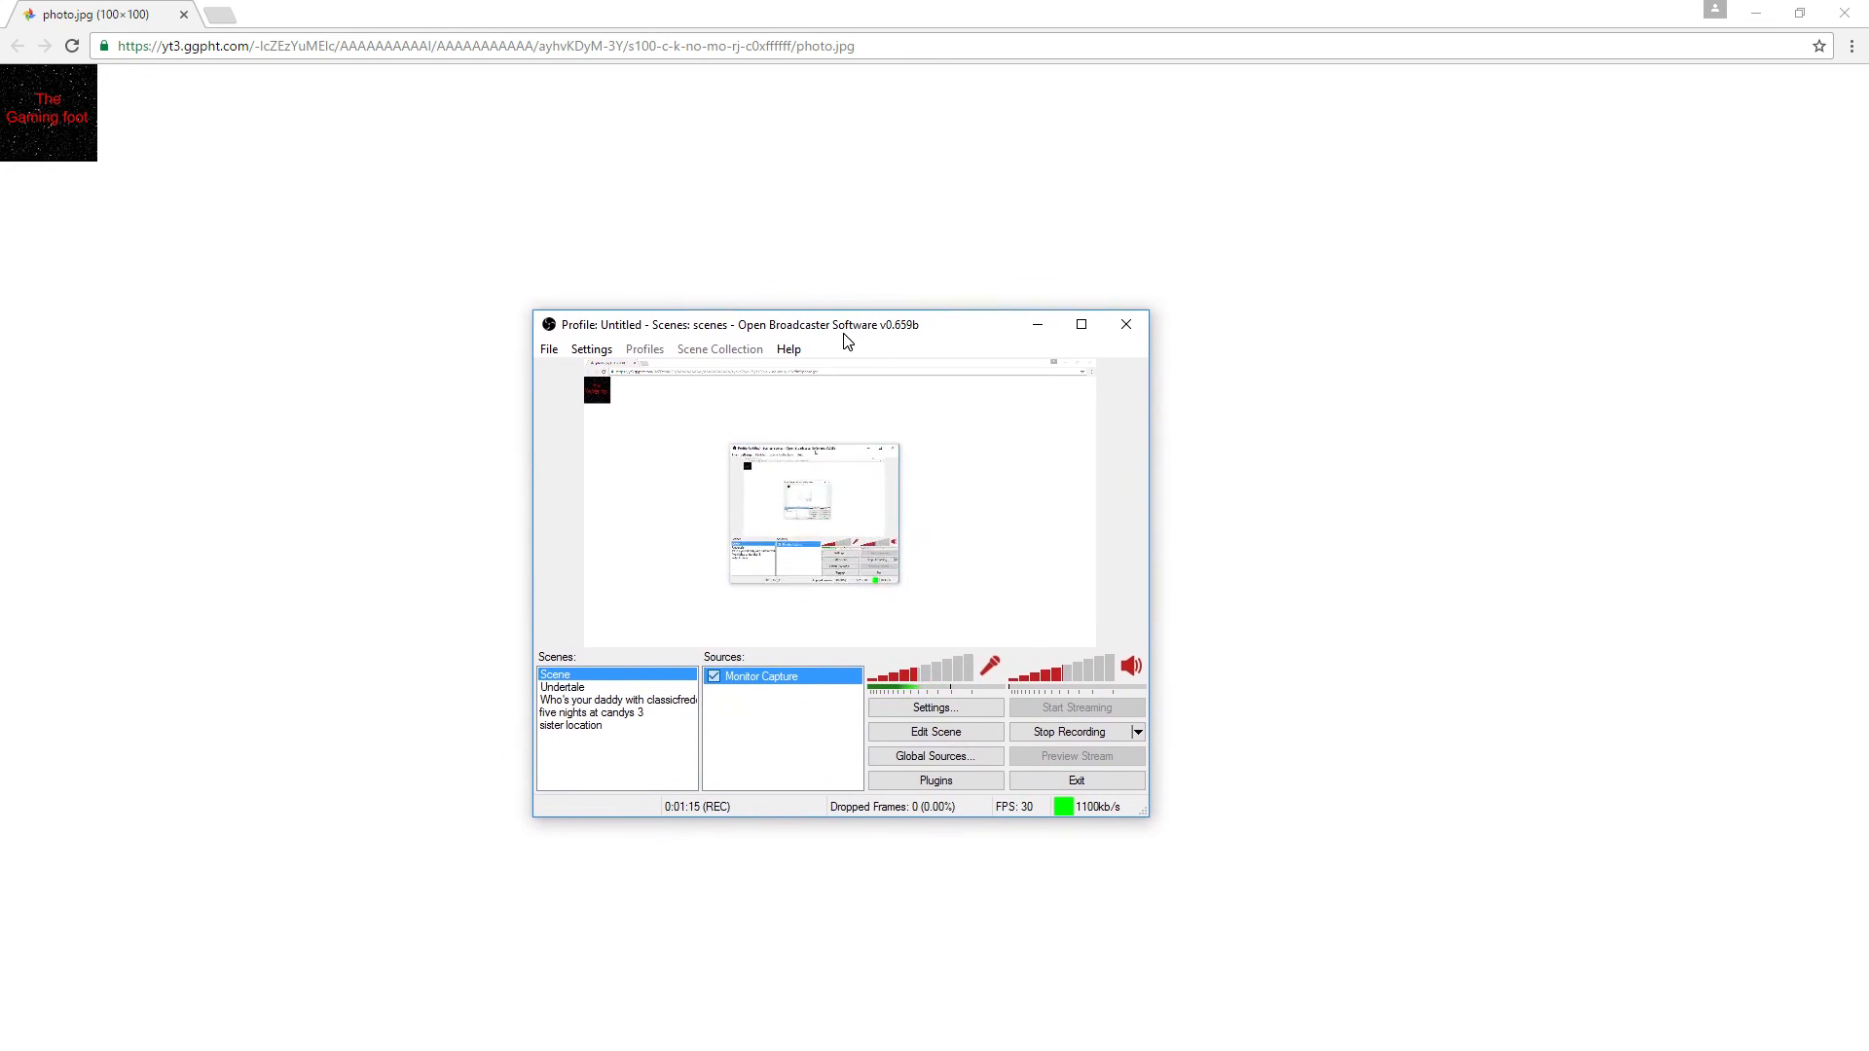
left_click_drag(841, 325, 714, 380)
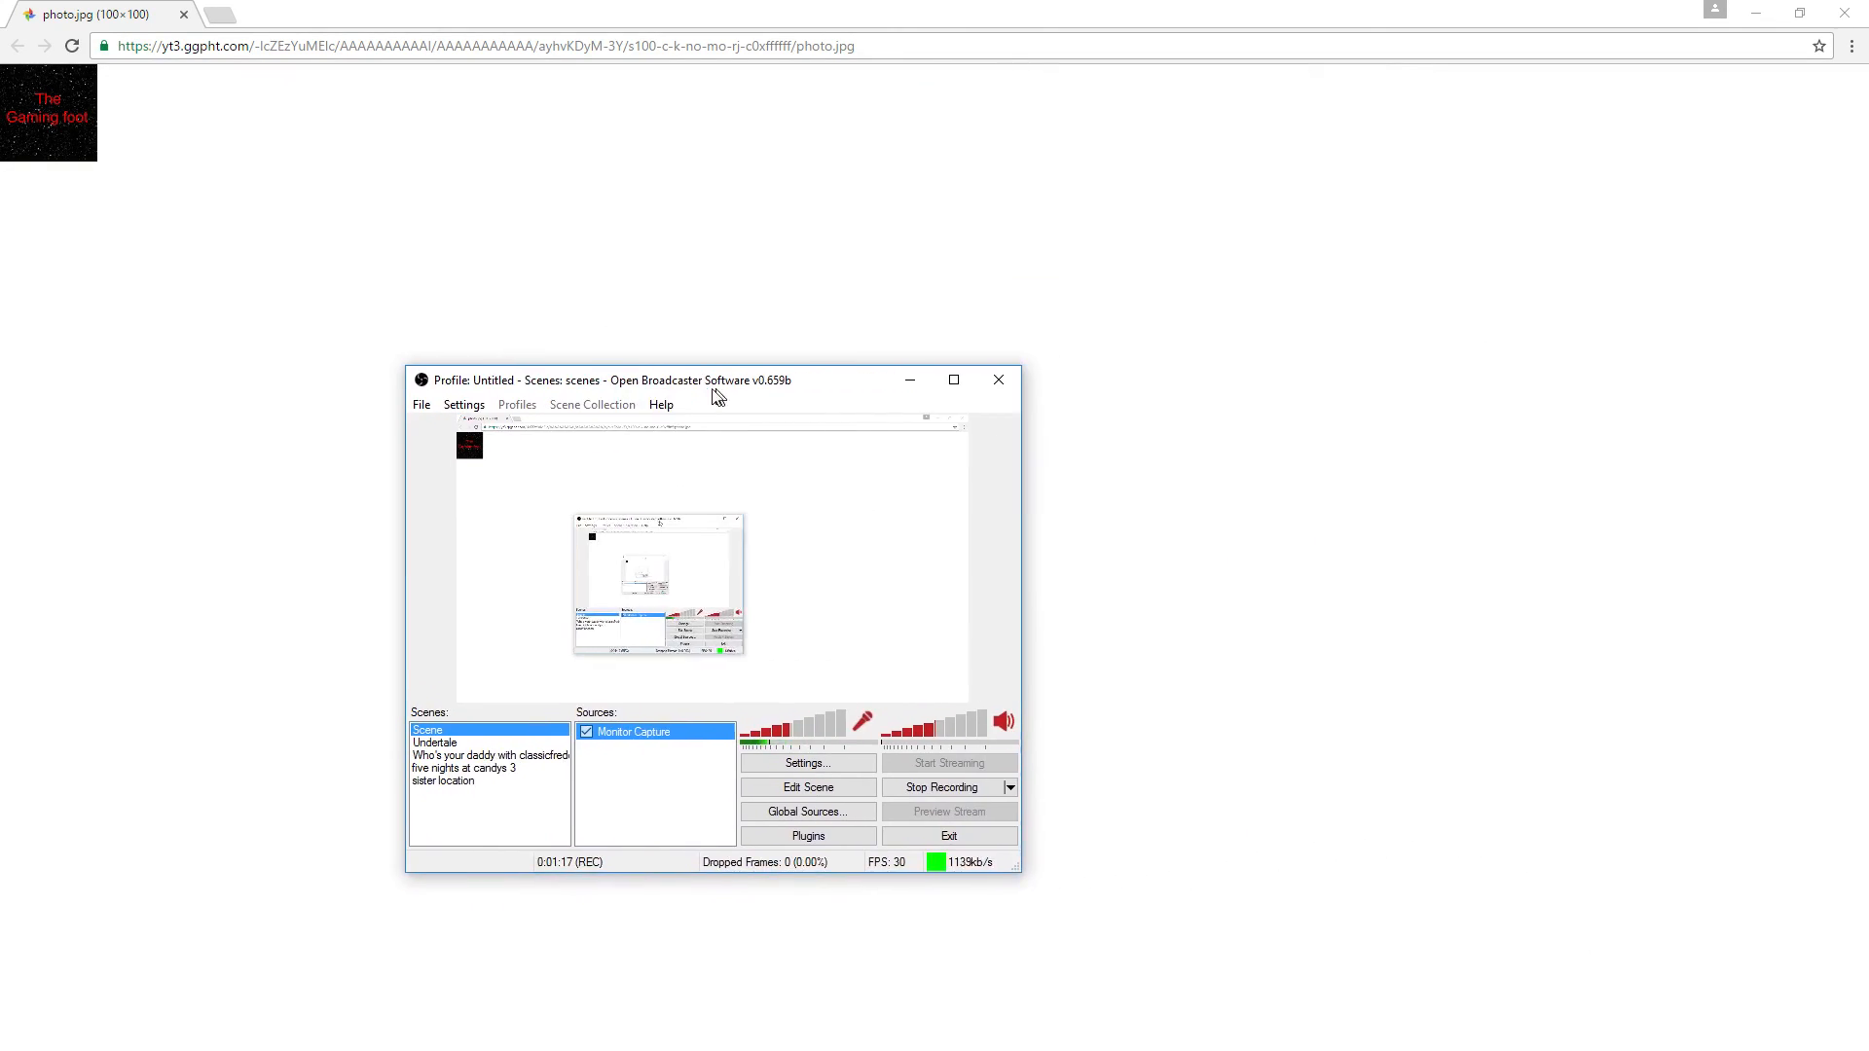